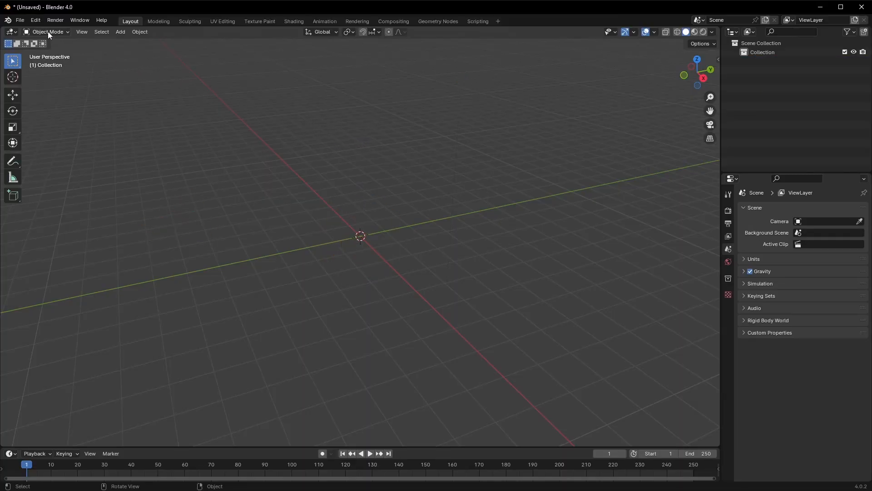
- Save the empty scene via File > Defaults > Save Startup File
left_click(20, 20)
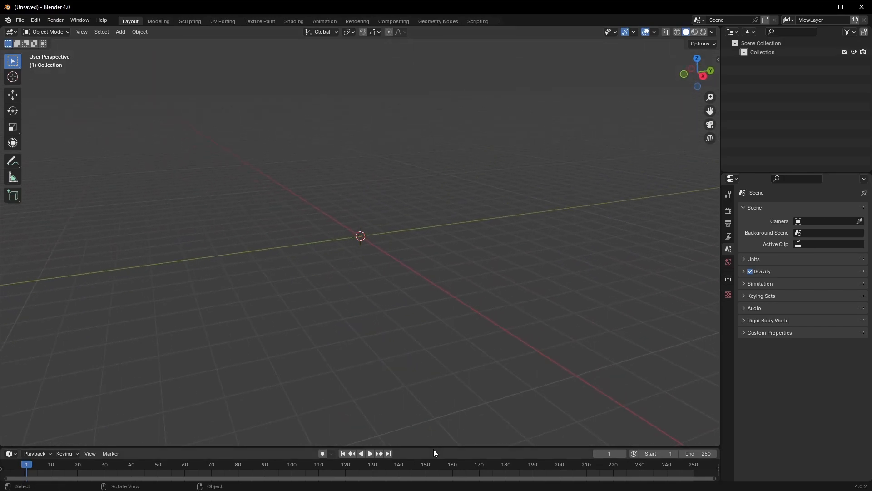
- Use GPU Compute for Cycles, enable viewport denoising, and review the snapping options
right_click(434, 453)
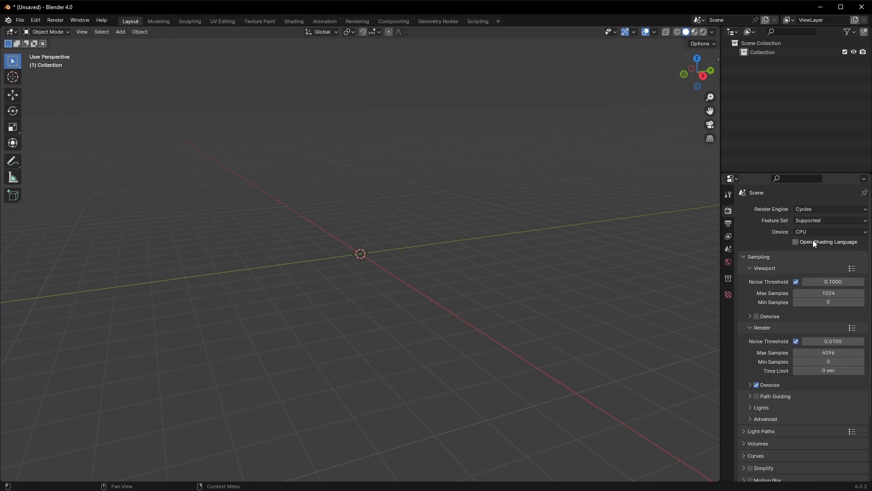
left_click(829, 231)
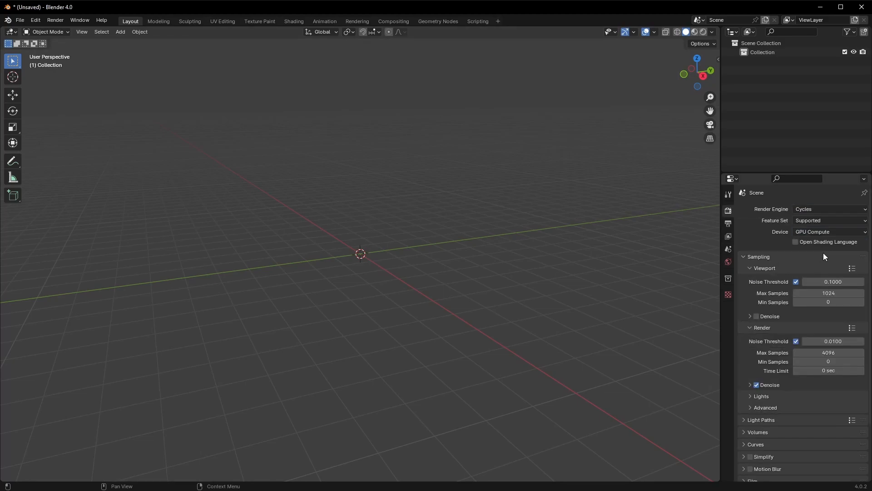
left_click(756, 316)
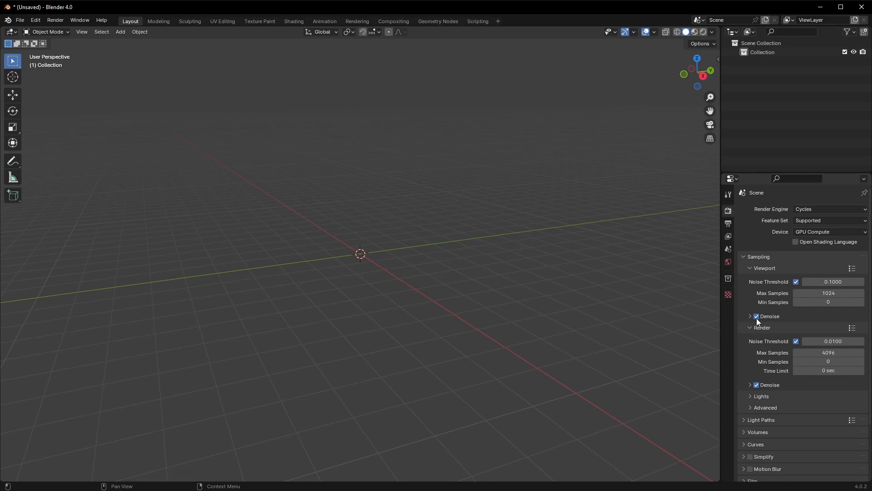
left_click(372, 32)
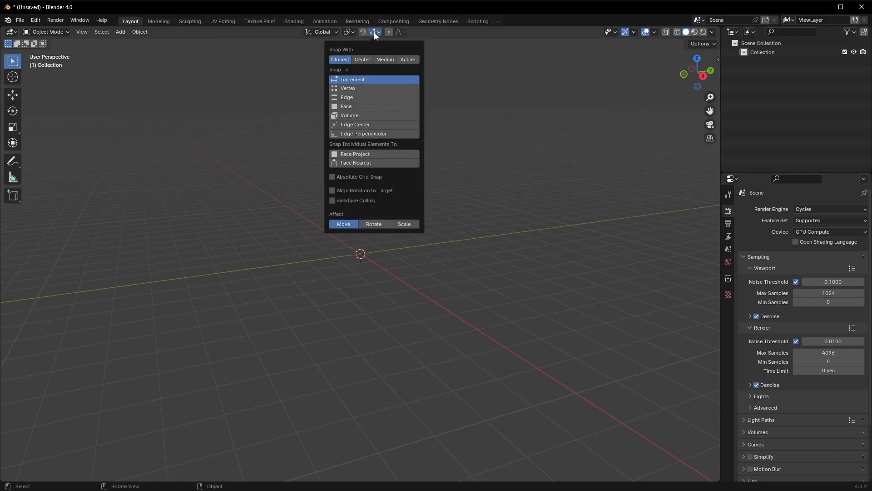
mouse_move(347, 88)
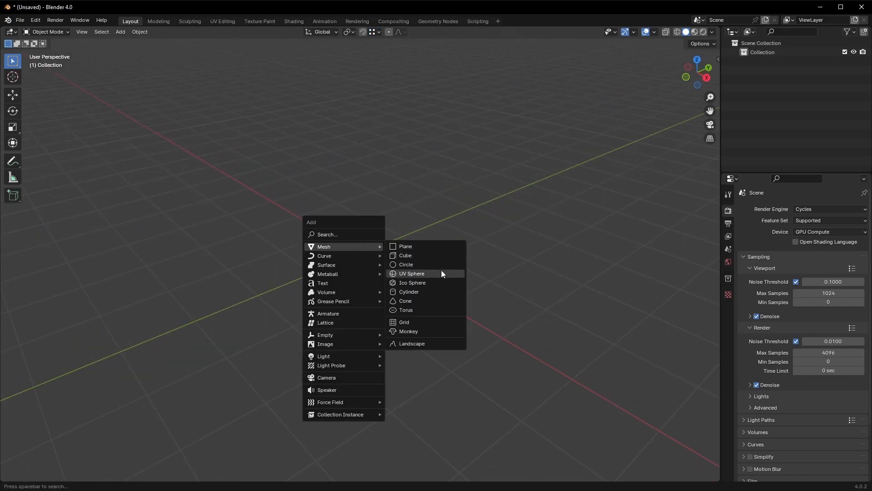
- Add a cube with new material slots, and give Glass and Metal a Fake User
left_click(405, 256)
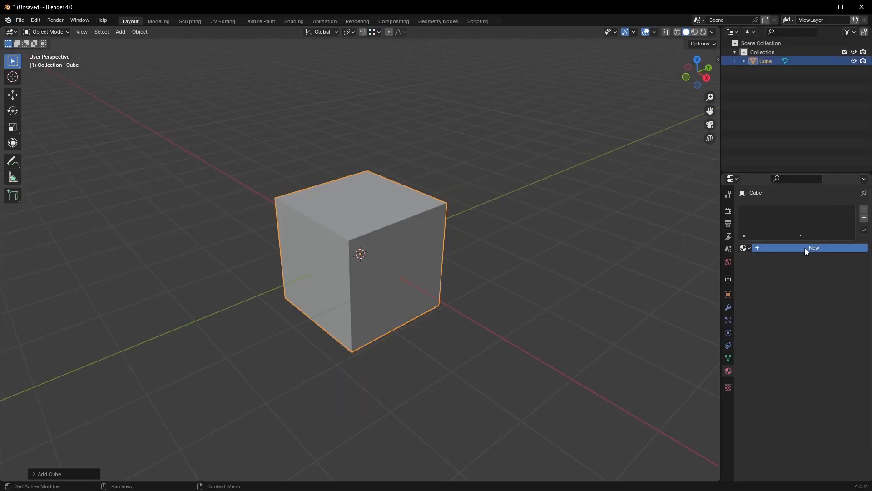
left_click(813, 247)
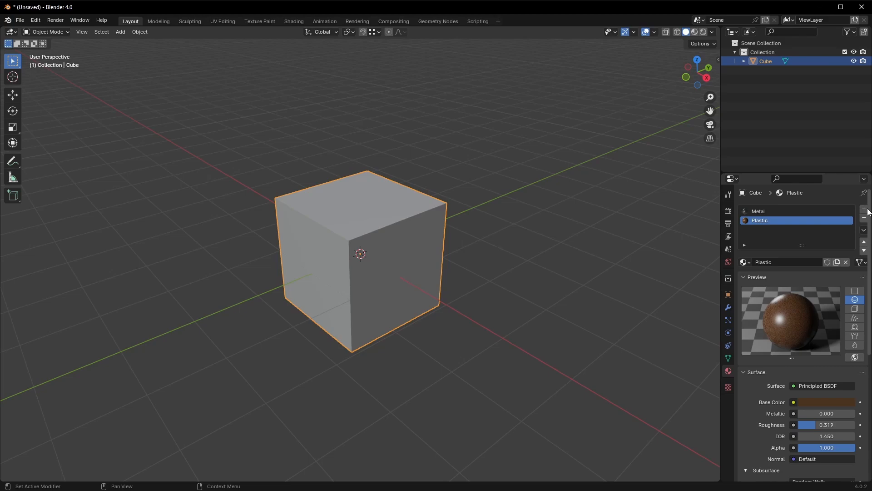
left_click(864, 218)
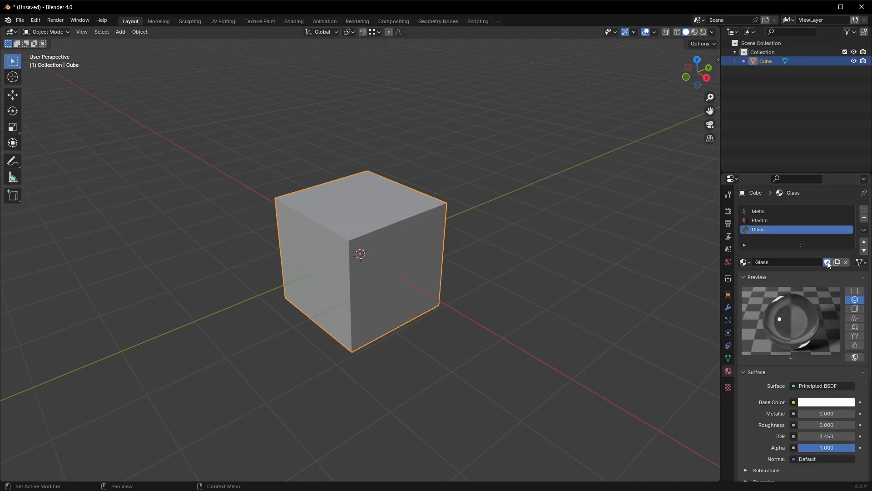
left_click(758, 211)
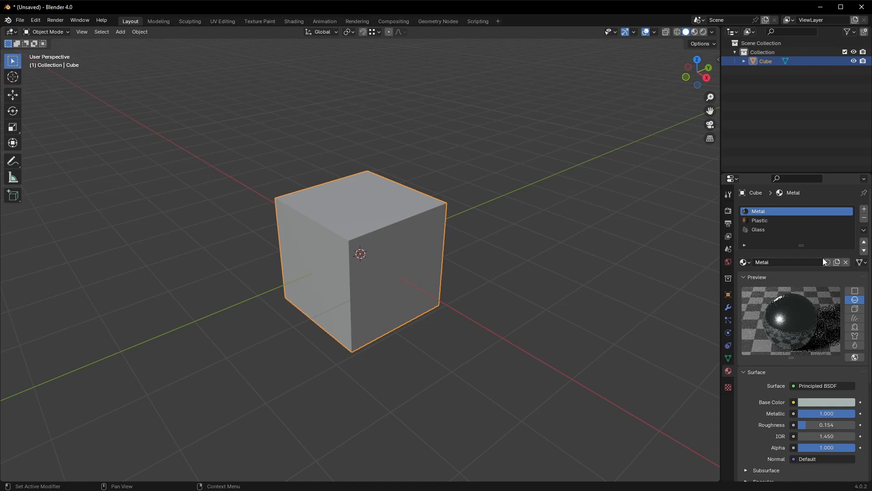
left_click(19, 20)
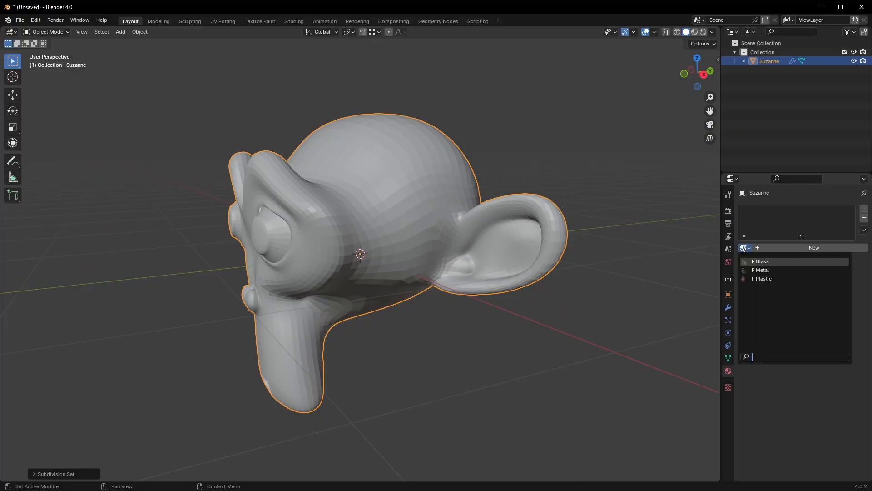
- Apply F Metal to Suzanne, orbit to inspect it, then add a new cube
left_click(760, 270)
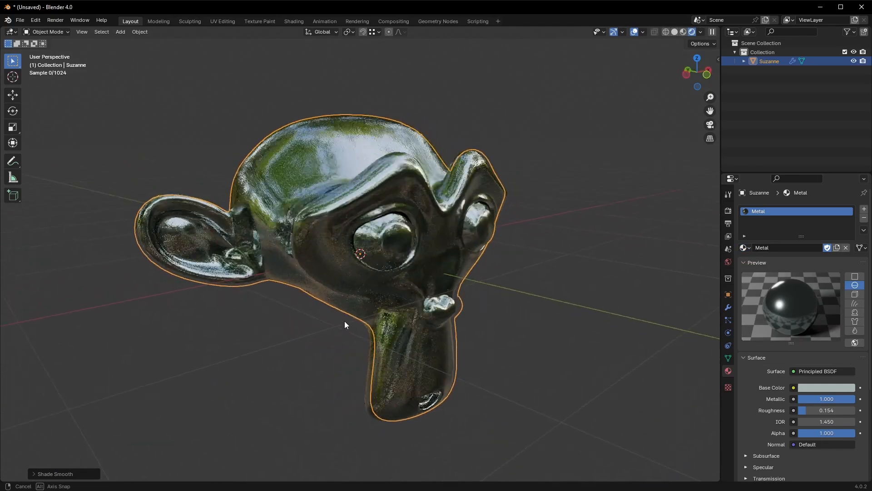
left_click_drag(344, 325, 249, 317)
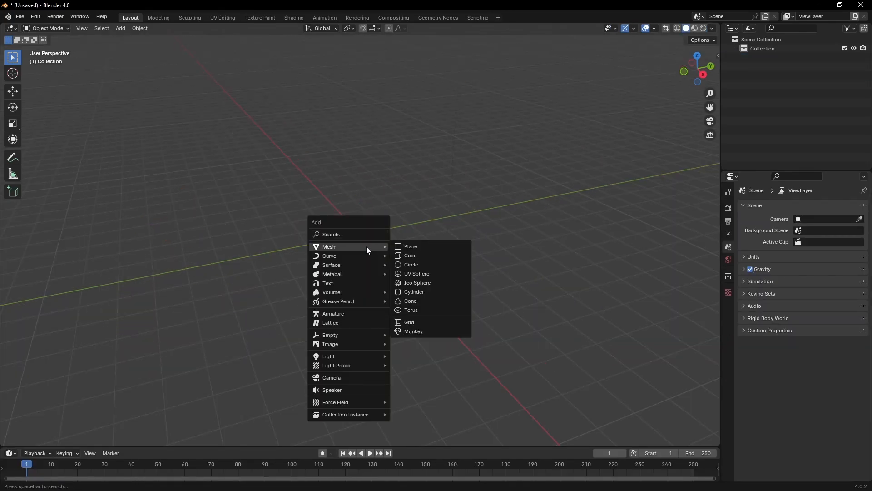
left_click(410, 255)
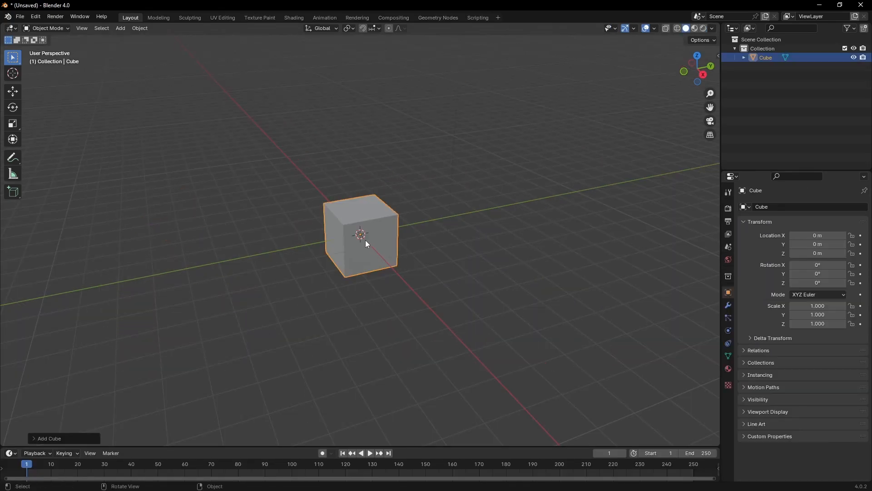